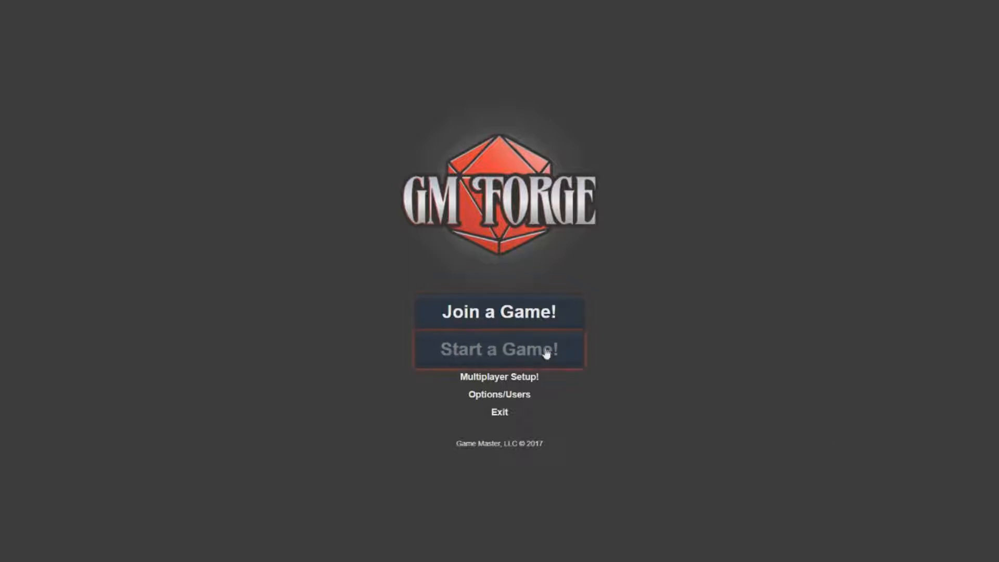
# Step: Start a game and load a saved world to host from the list
pyautogui.click(498, 349)
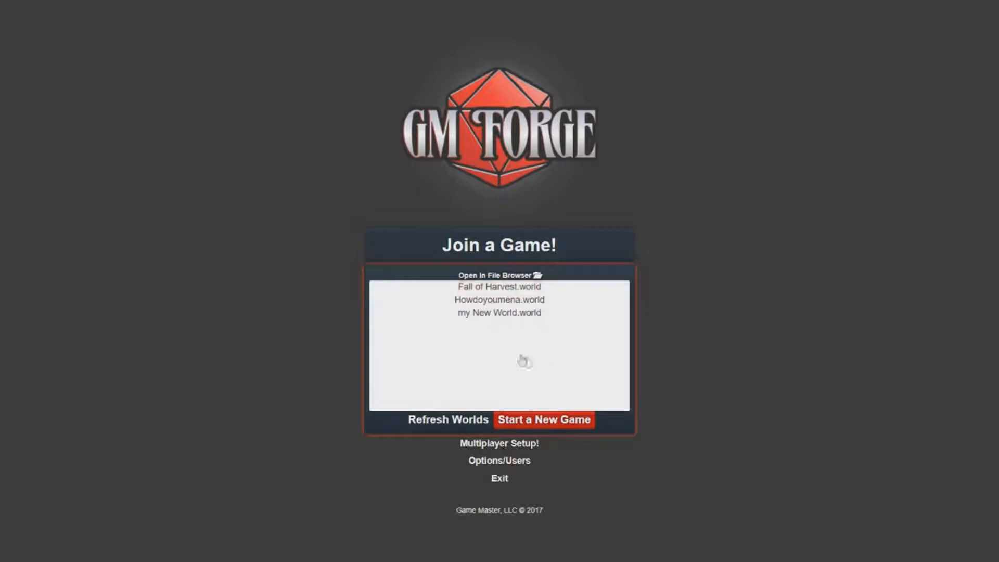
pyautogui.click(499, 312)
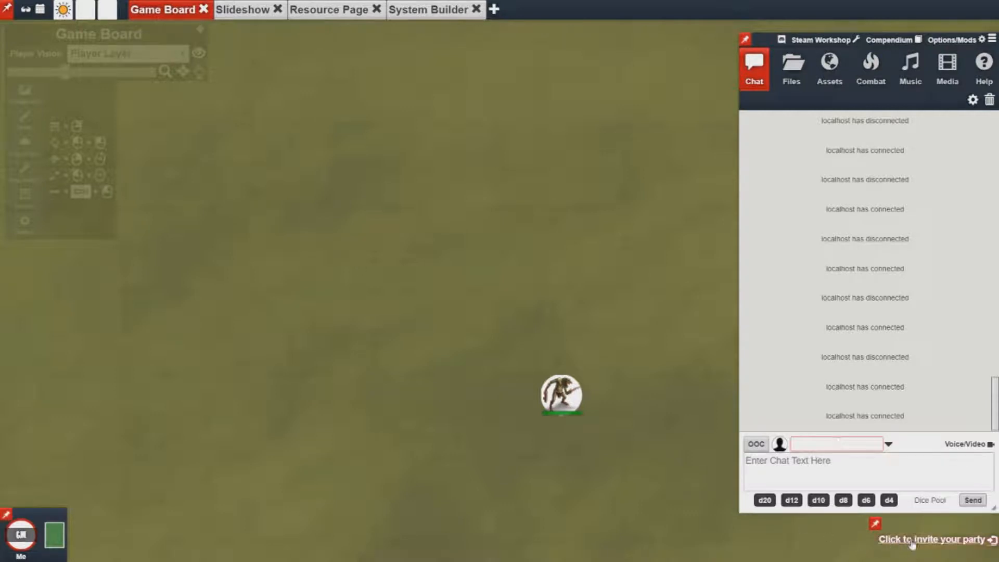
# Step: Show the party invitation choices, including the From the Internet options
pyautogui.click(937, 539)
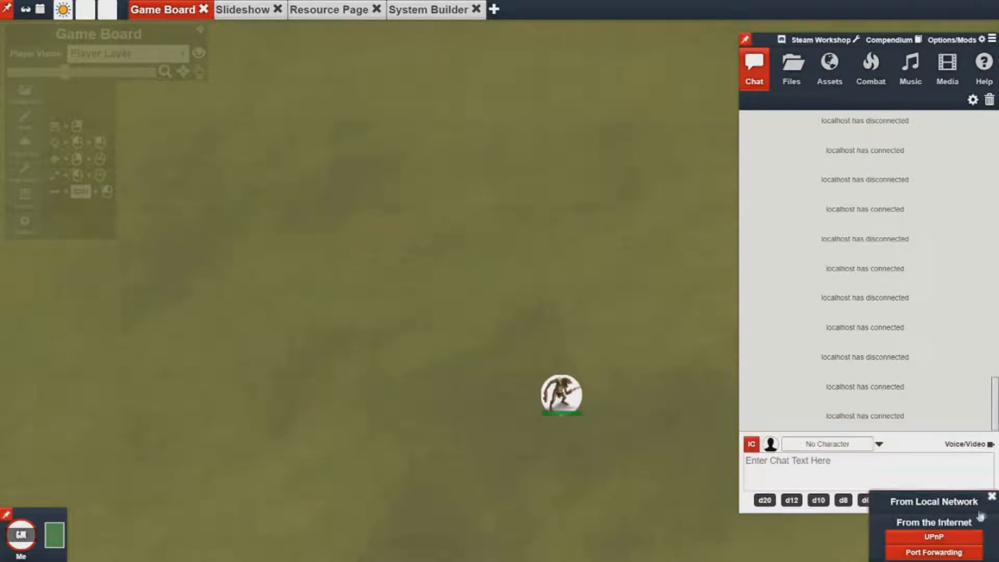
pyautogui.click(991, 495)
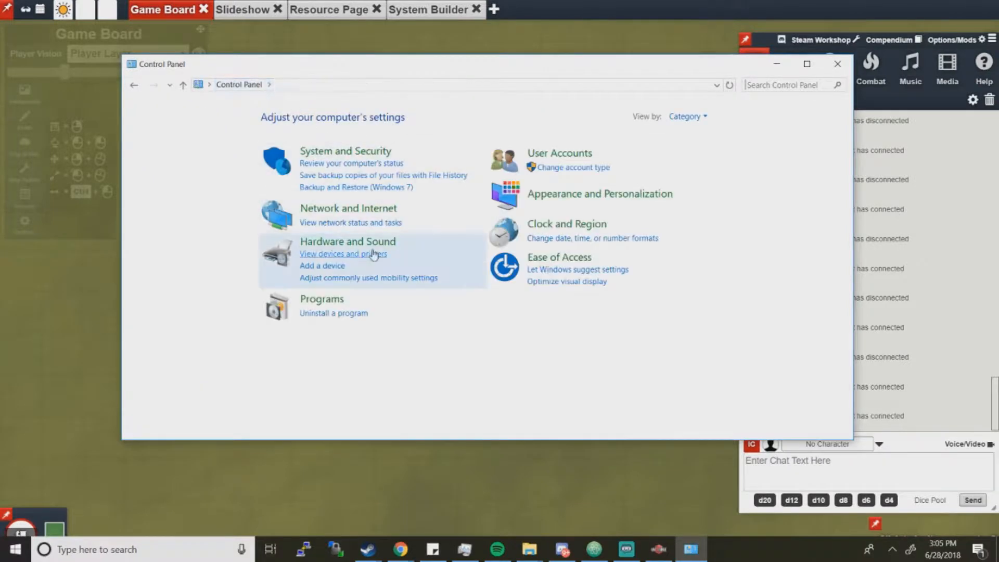
pyautogui.moveTo(347, 214)
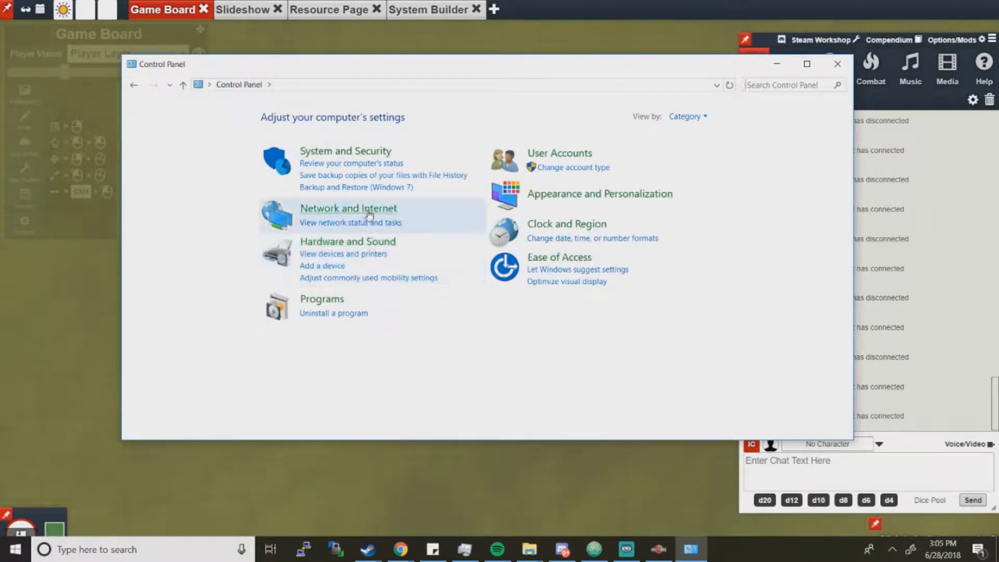
# Step: Reach the Network and Sharing Center through Network and Internet
pyautogui.click(347, 208)
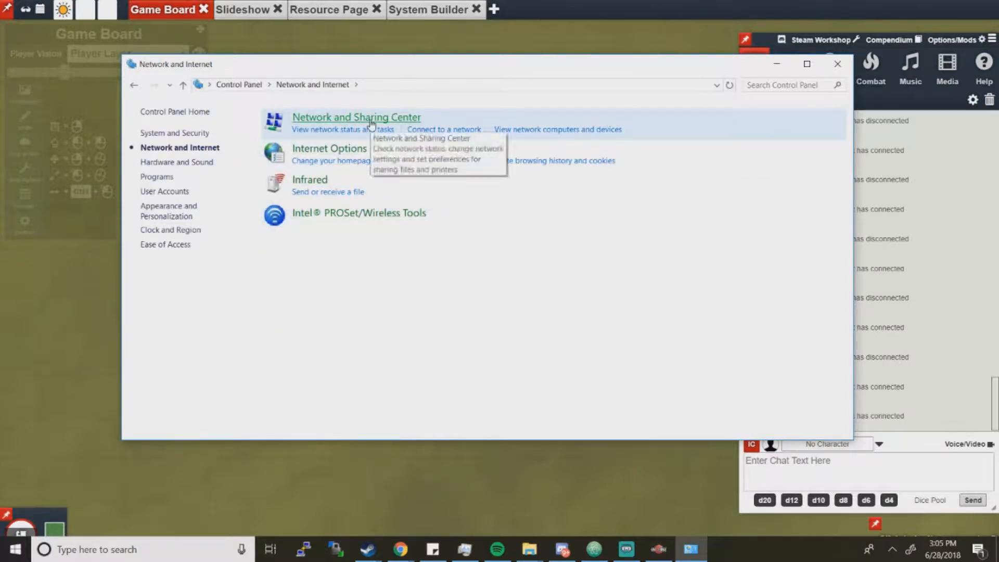
pyautogui.click(355, 118)
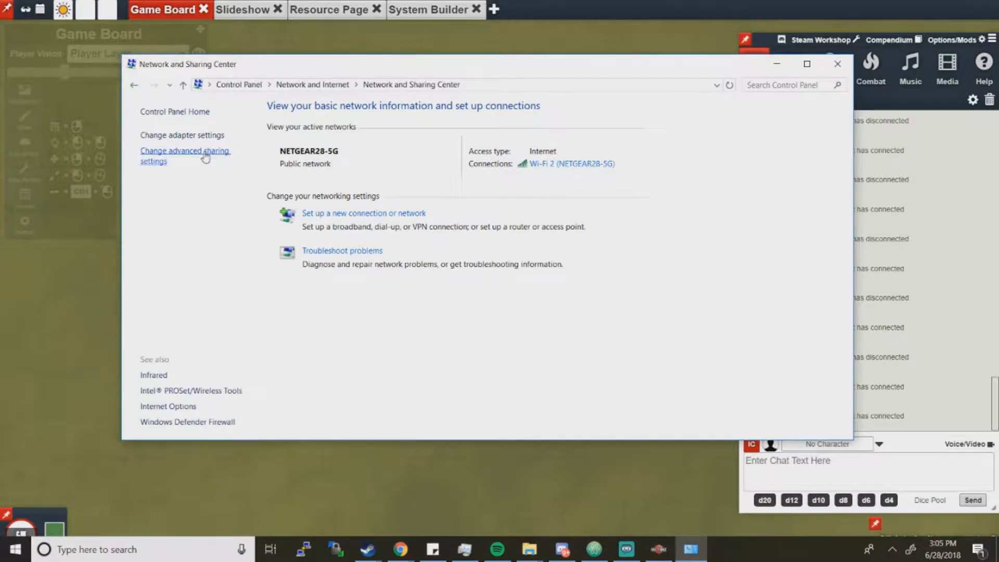
pyautogui.click(185, 155)
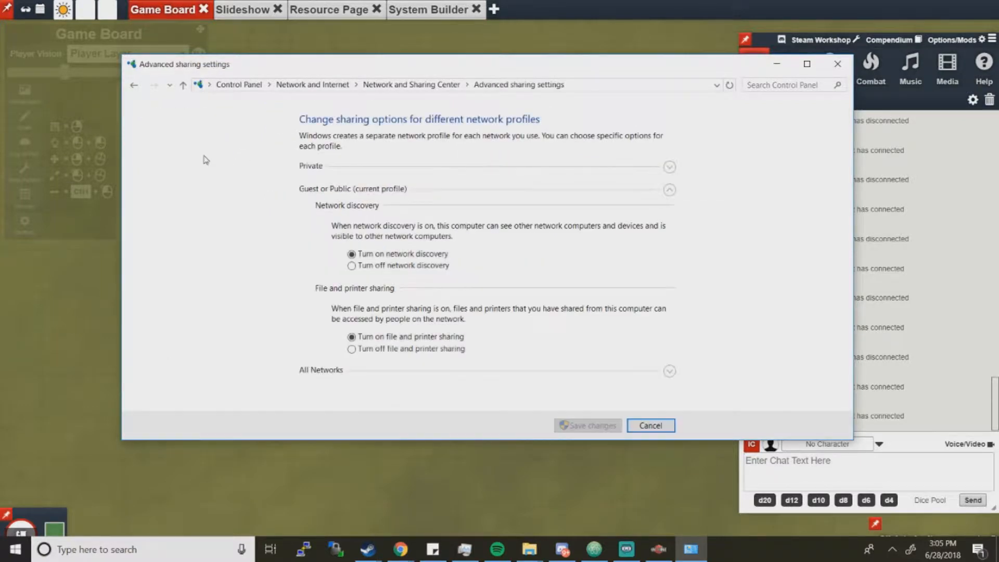
pyautogui.click(351, 265)
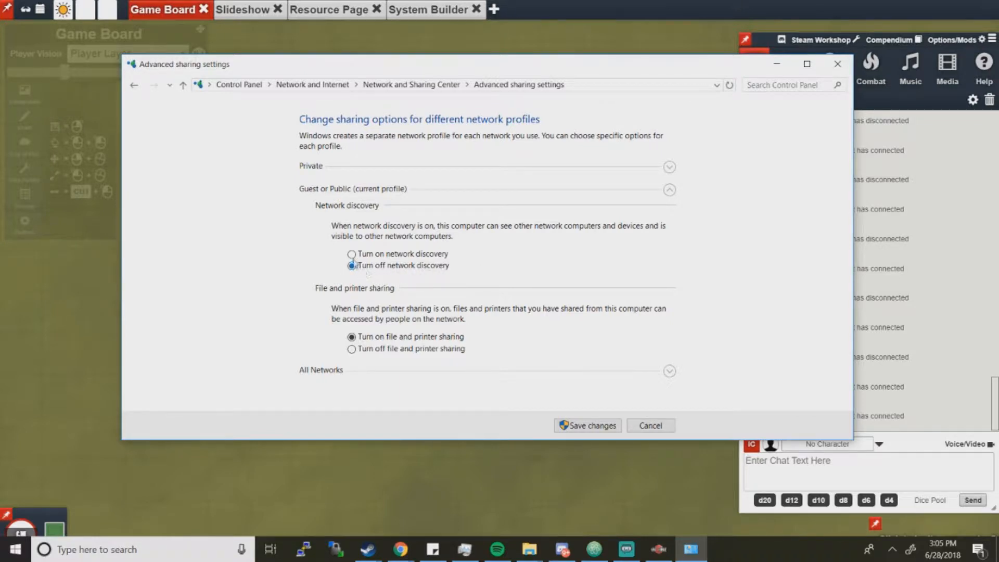
pyautogui.click(351, 253)
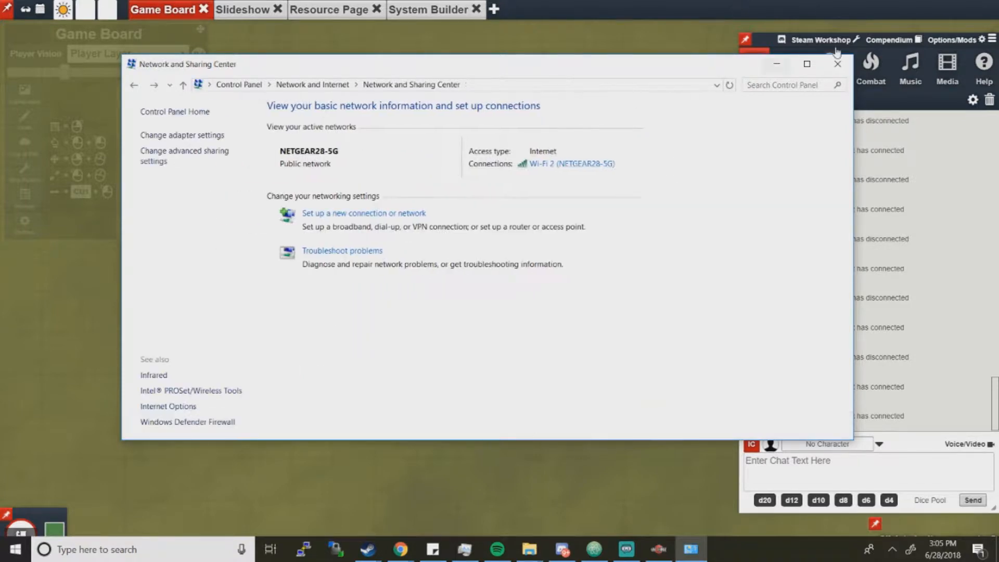
# Step: Close Control Panel and copy a UPnP invitation link for internet players
pyautogui.click(837, 64)
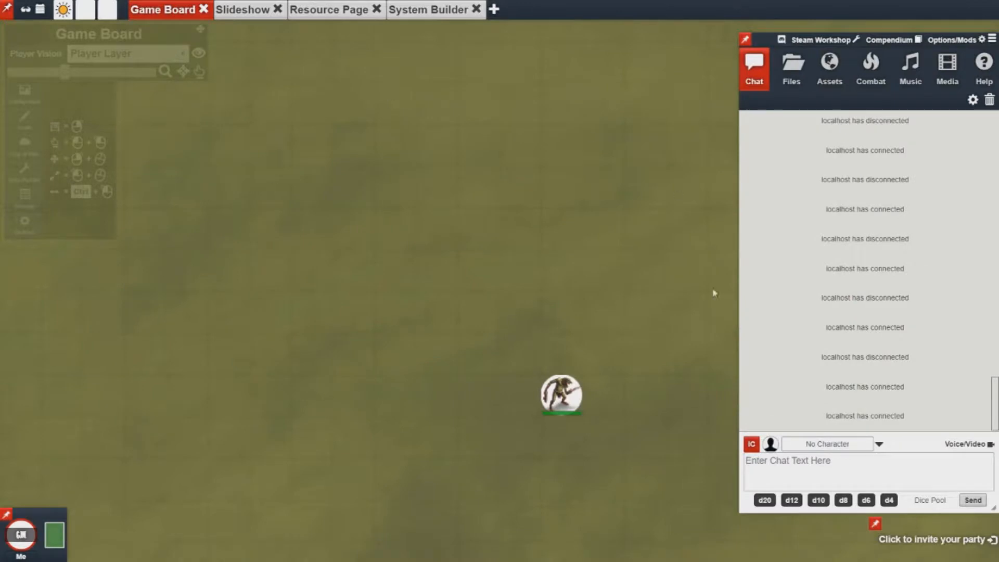
pyautogui.moveTo(388, 355)
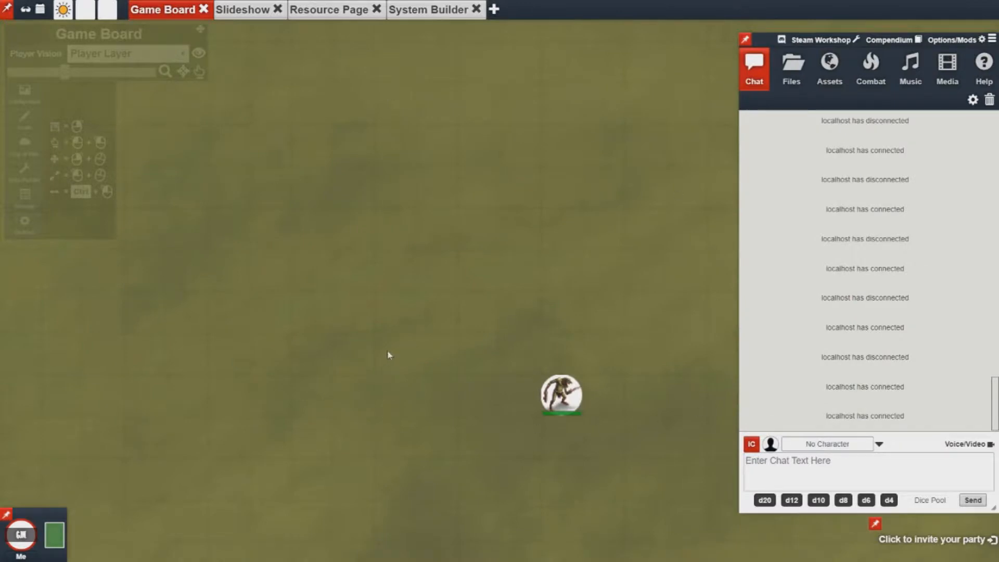
pyautogui.moveTo(902, 542)
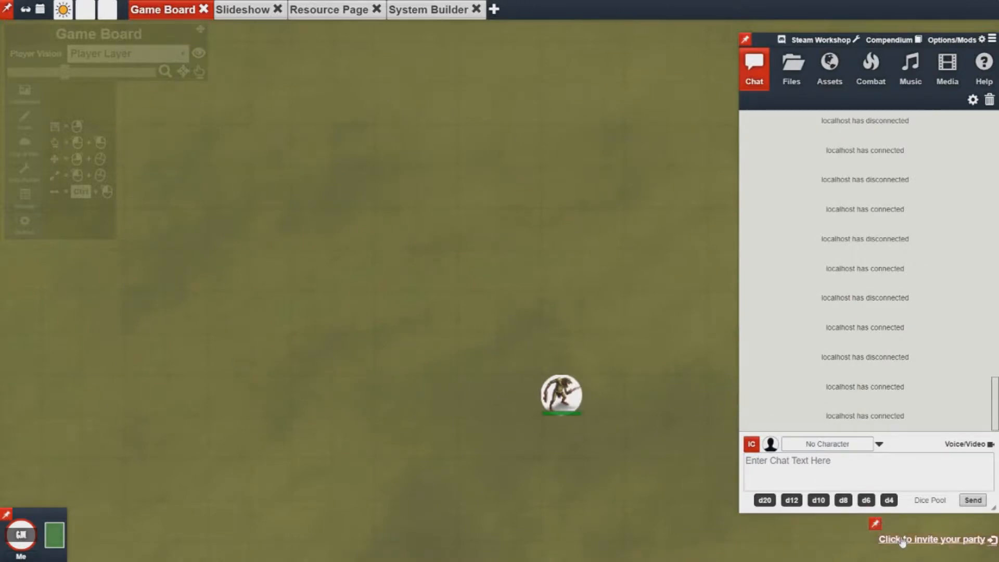
pyautogui.click(933, 539)
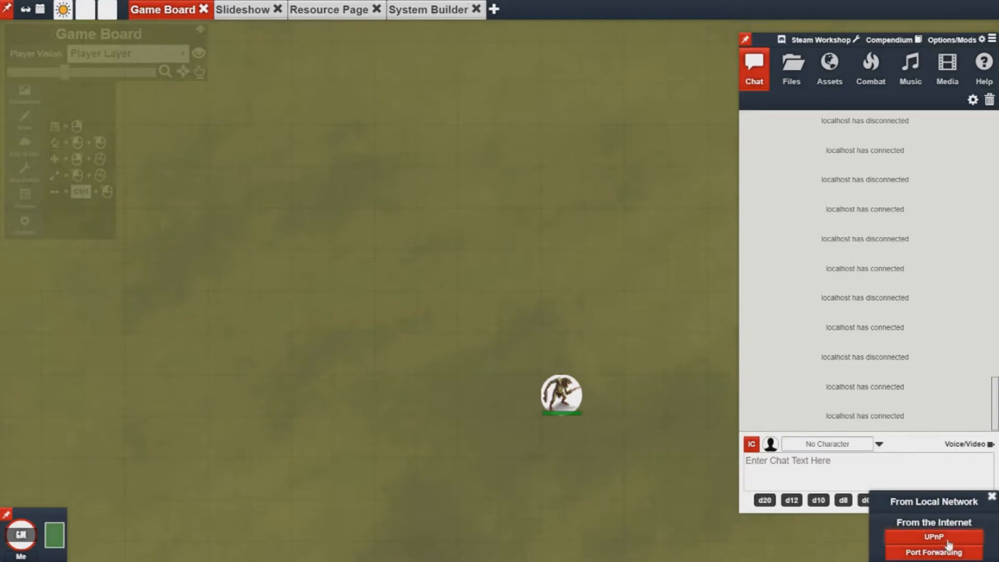
pyautogui.click(933, 536)
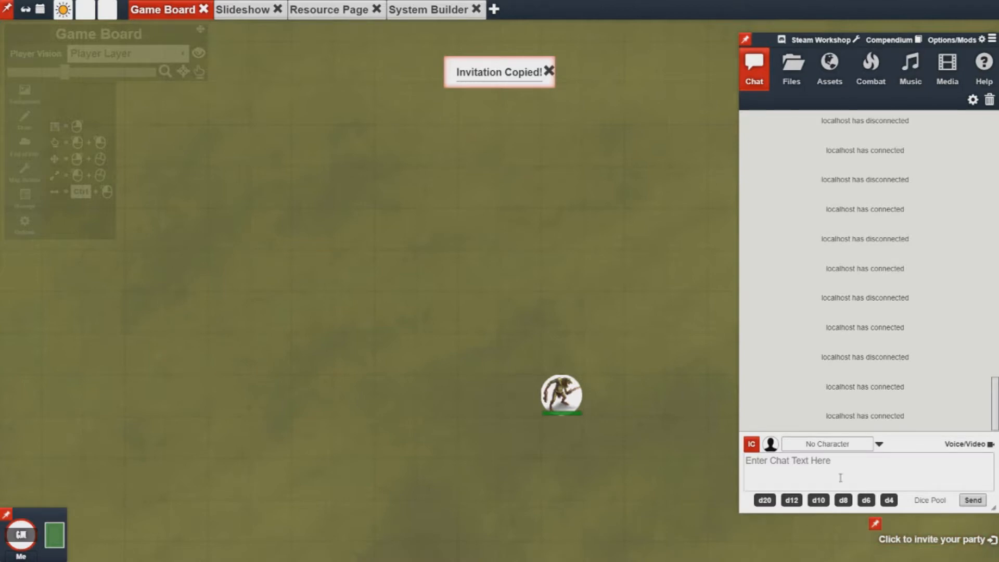
pyautogui.click(550, 72)
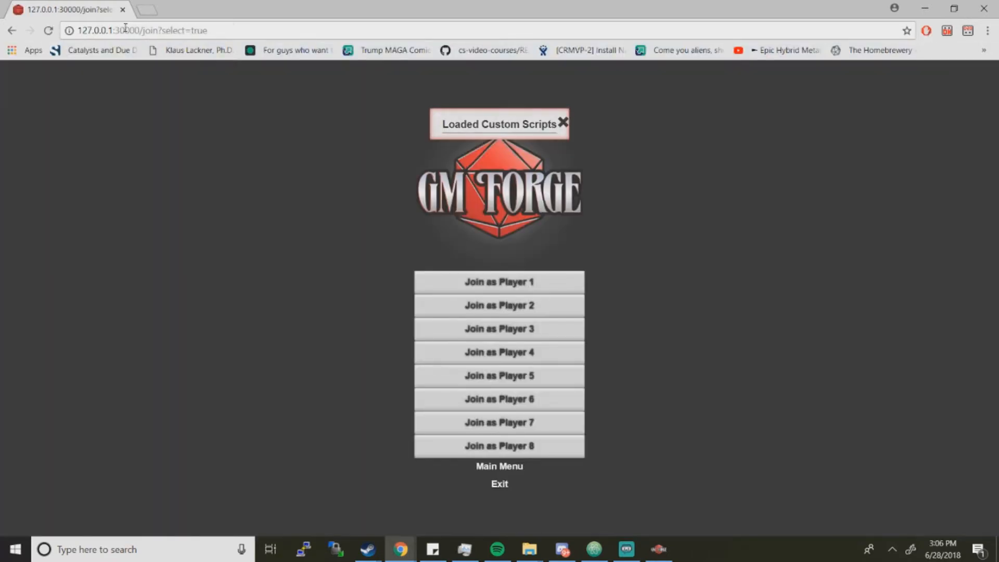
# Step: Load the join page from the invitation link, showing Player 1 through Player 8 slots
pyautogui.click(563, 123)
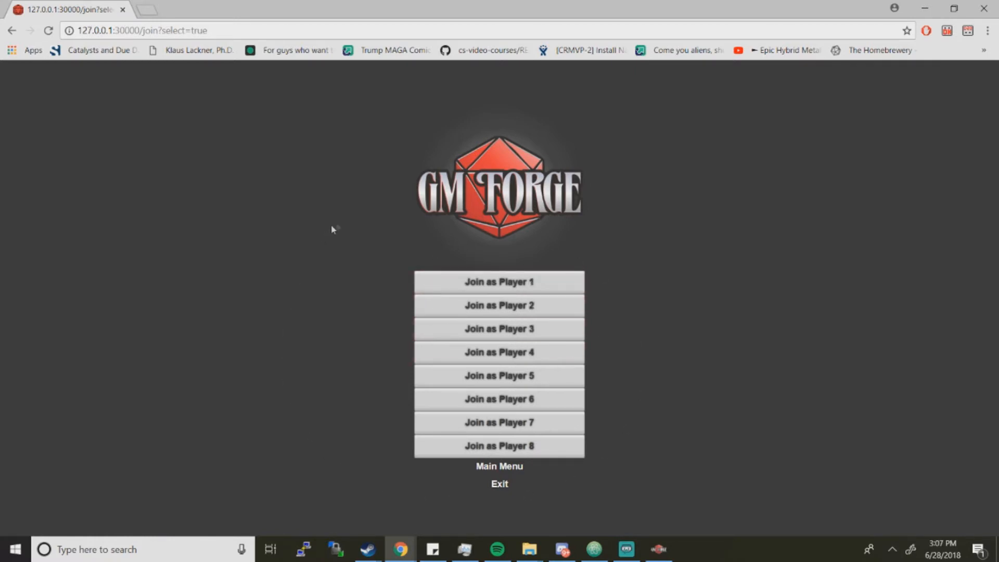
pyautogui.moveTo(348, 223)
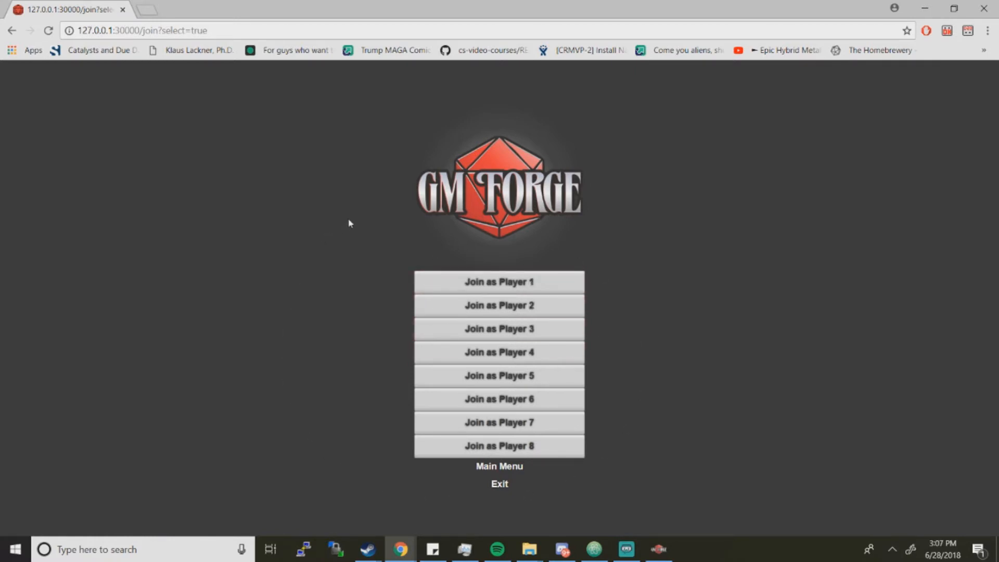